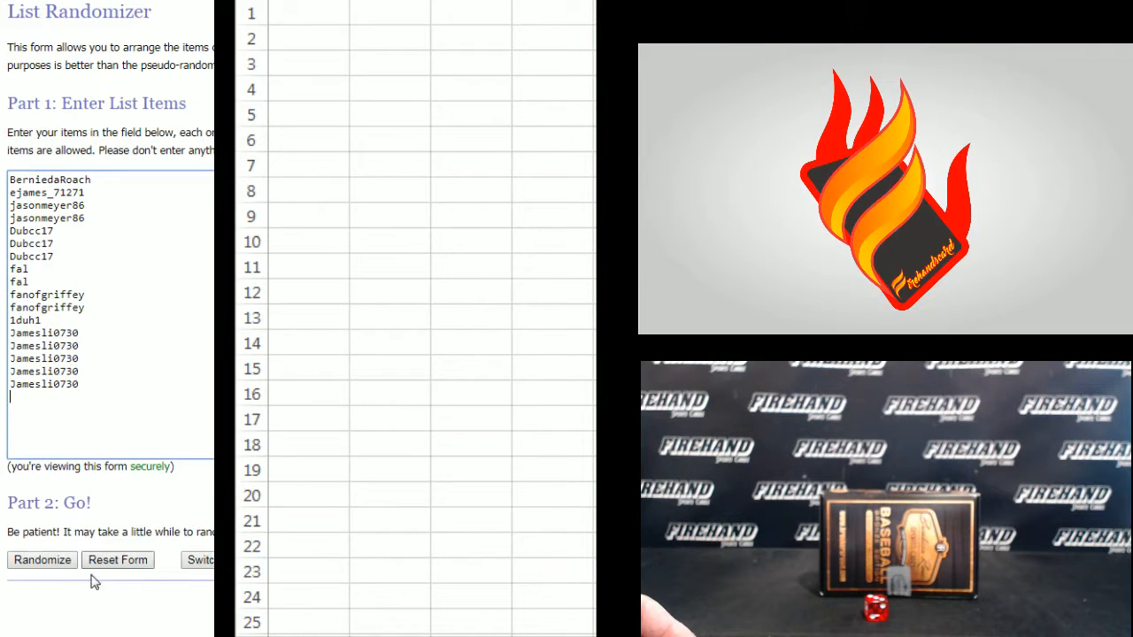
Randomize the 17-name list and reshuffle it again for a fresh order.
click(42, 559)
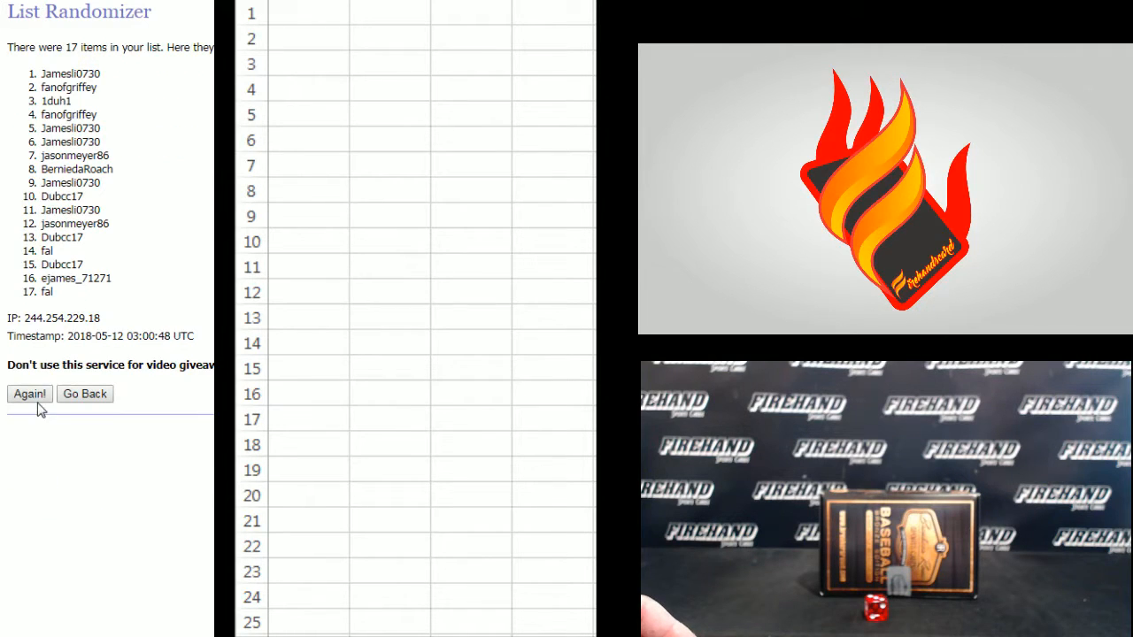
click(28, 393)
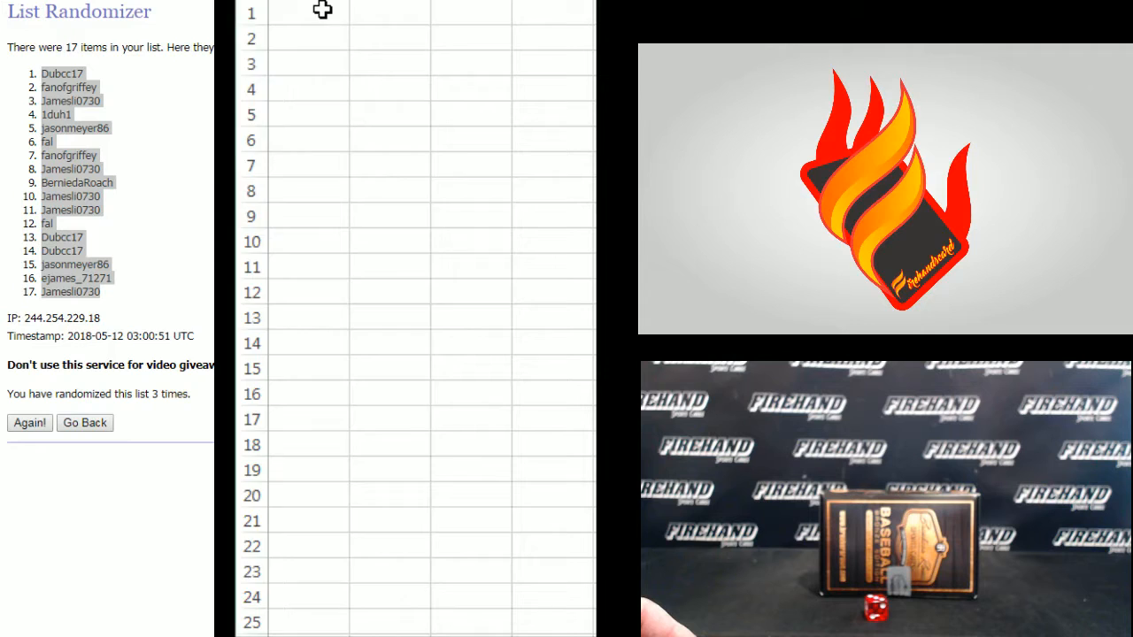
Paste the shuffled names as plain text into rows 1–17 via Paste Special > Text.
click(308, 11)
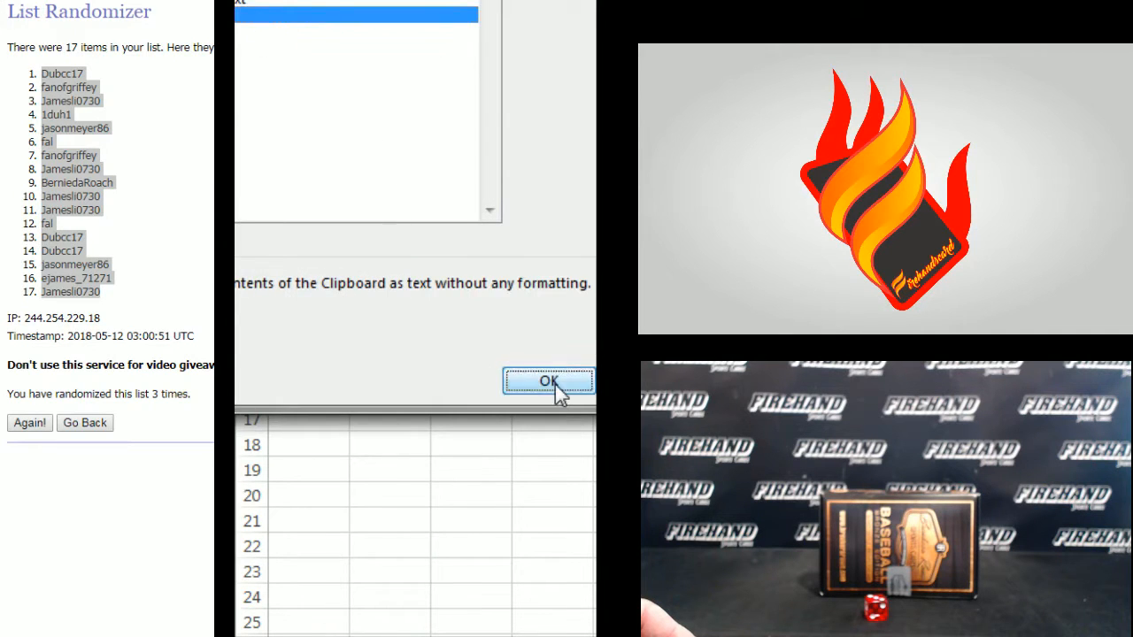
click(549, 380)
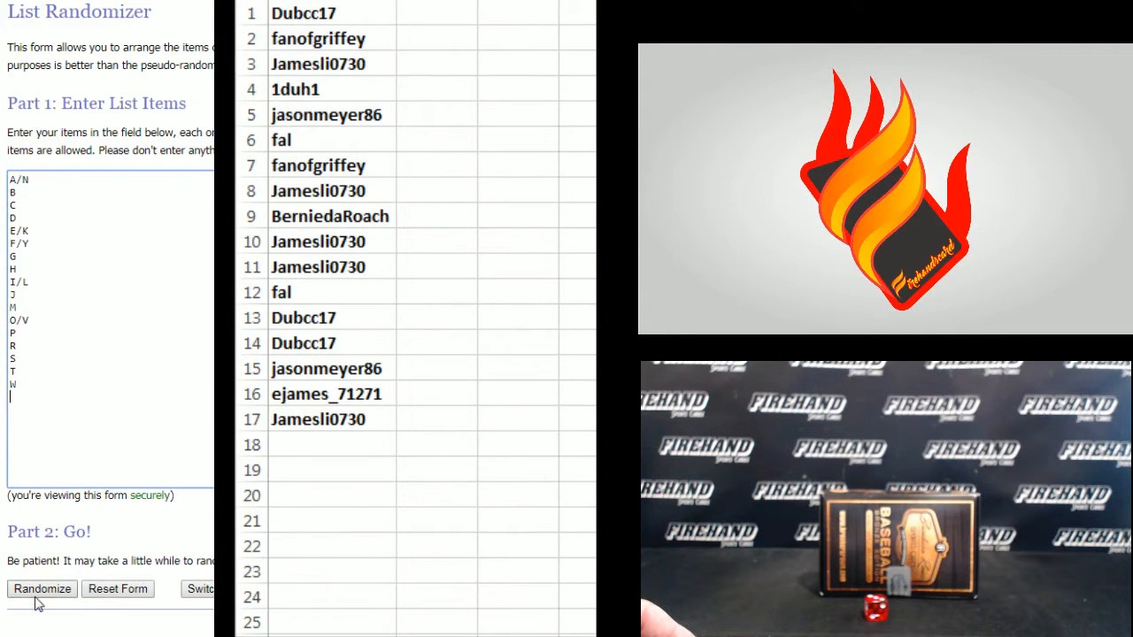
Randomize the 17 letter-combo list and reshuffle it again for the card break.
click(43, 588)
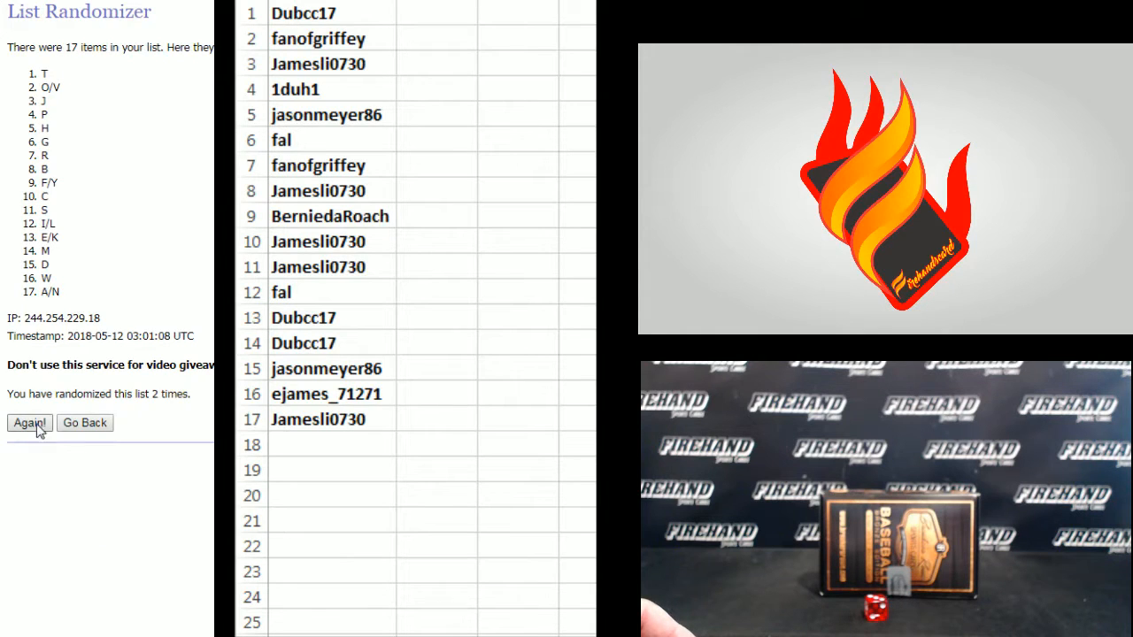
click(28, 421)
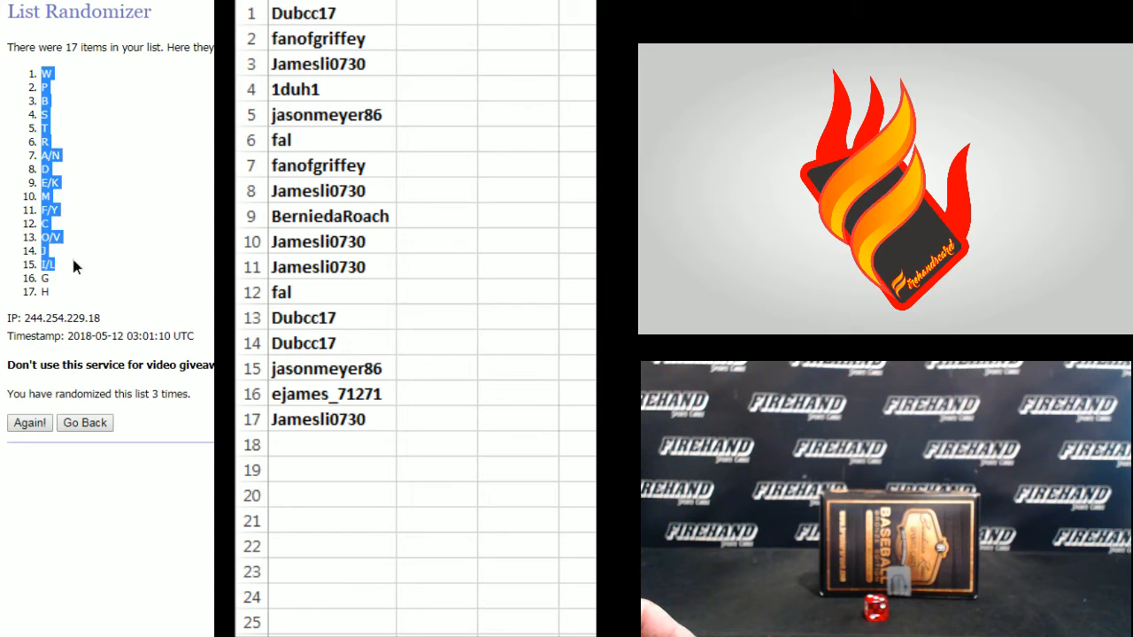